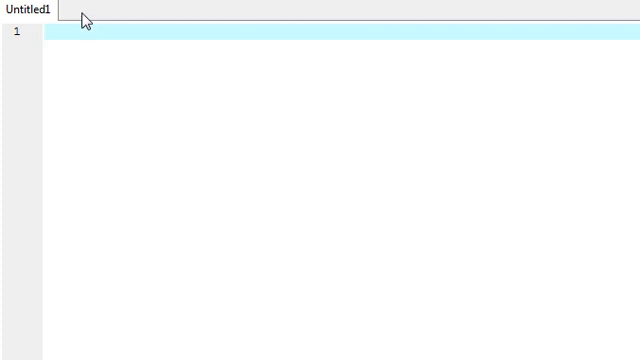
# Start saving the untitled source file with Ctrl+S.
pyautogui.press('ctrl+s')
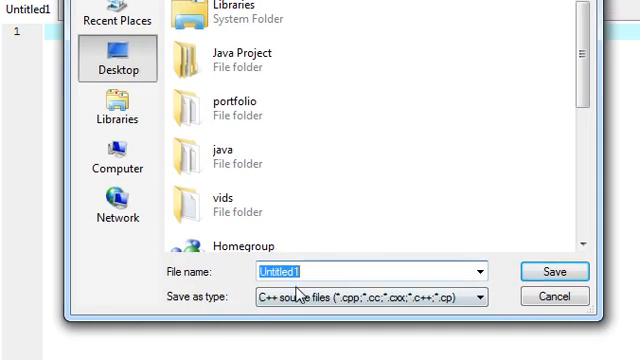
# Save the file as Youtube.c on the Desktop using the All known Files type.
pyautogui.click(472, 296)
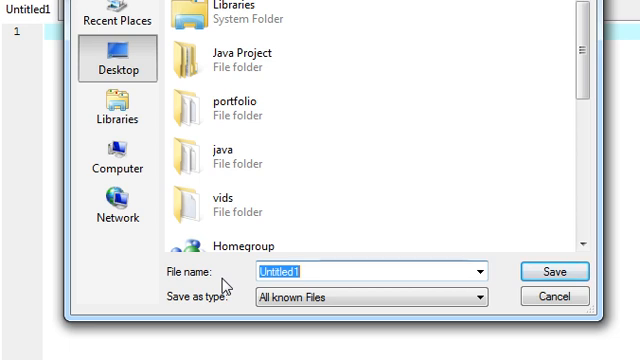
pyautogui.write('Youtube.c')
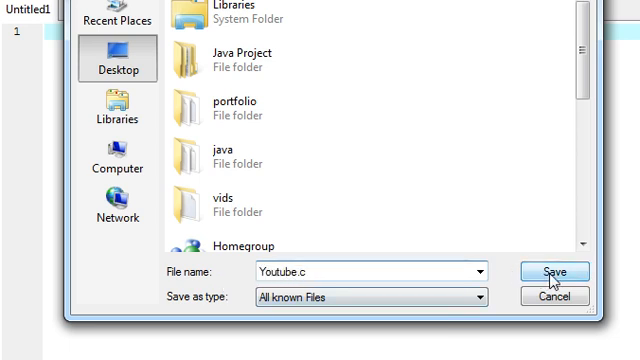
pyautogui.click(554, 272)
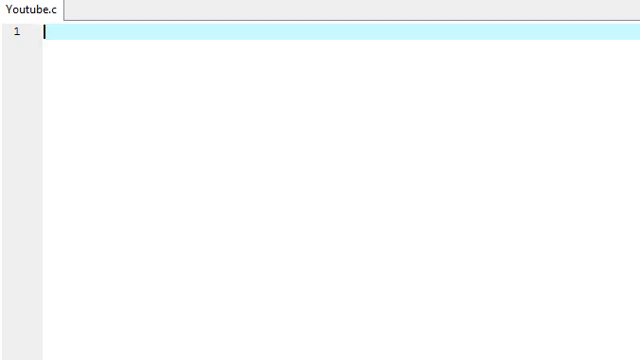
# Write #include <stdio.h> as the first line of Youtube.c.
pyautogui.write('<')
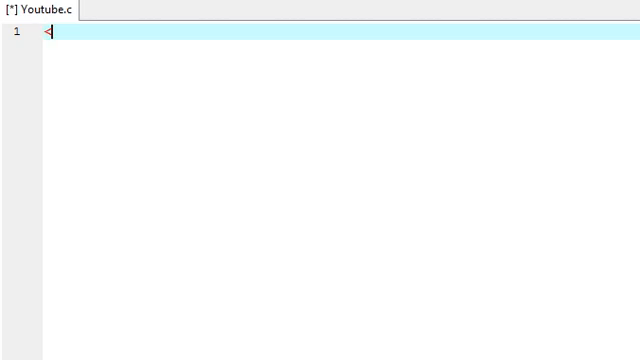
pyautogui.write('#inclu')
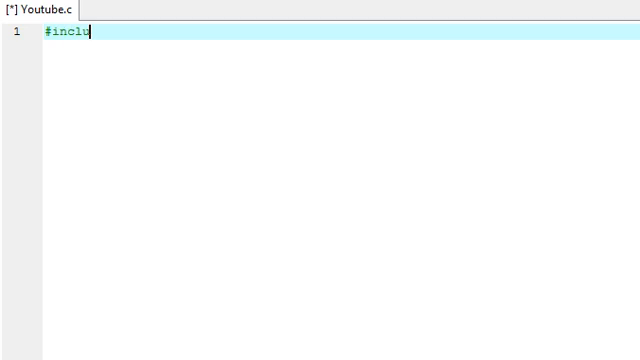
pyautogui.write('de')
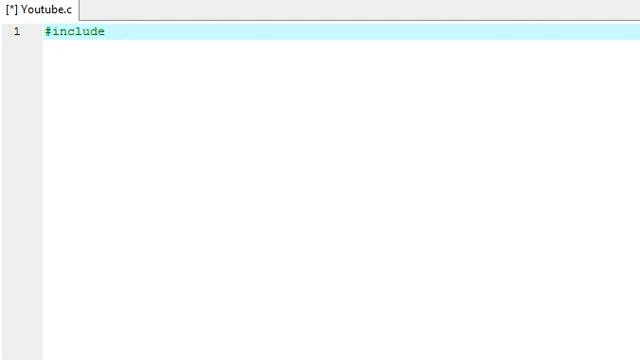
pyautogui.write('<s>')
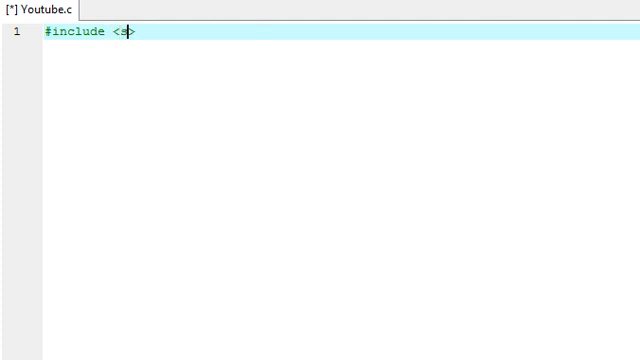
pyautogui.write('tdio.h>')
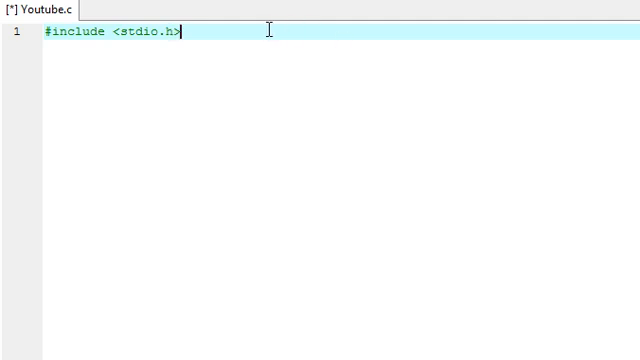
pyautogui.moveTo(360, 94)
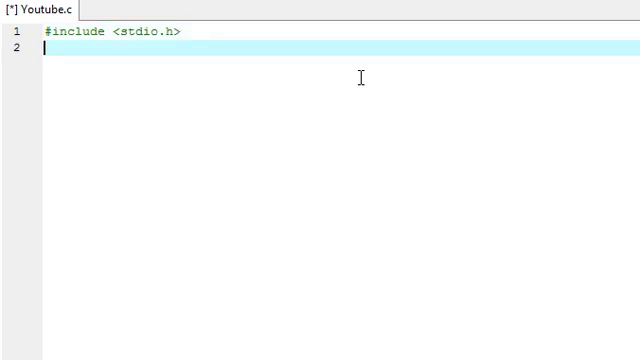
# Declare int main(void) with braces on their own lines and an empty indented body.
pyautogui.write('in')
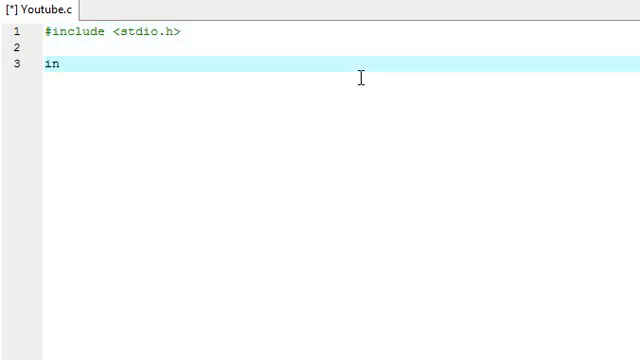
pyautogui.write('t mai')
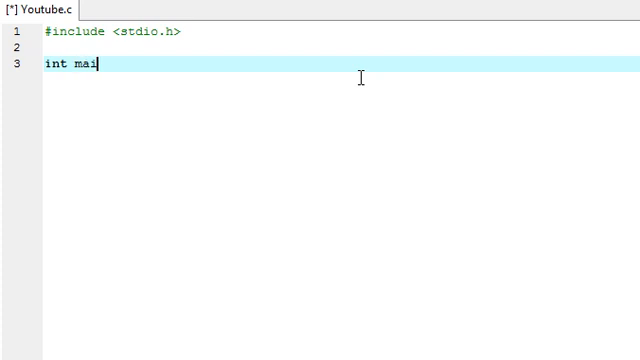
pyautogui.write('n(void)')
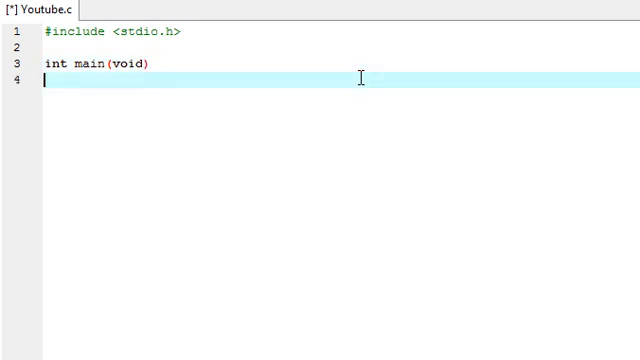
pyautogui.write('{')
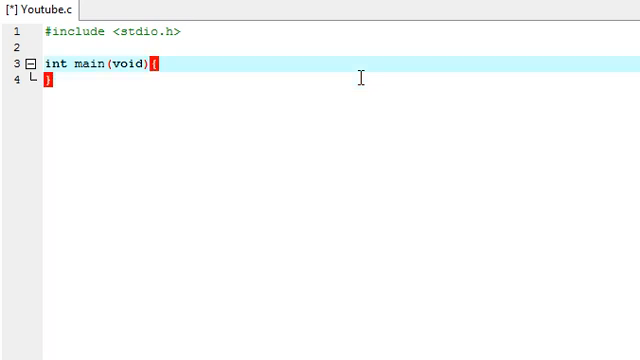
pyautogui.press('Enter')
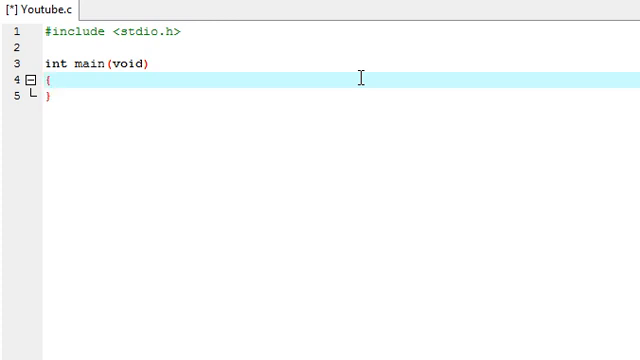
pyautogui.press('enter')
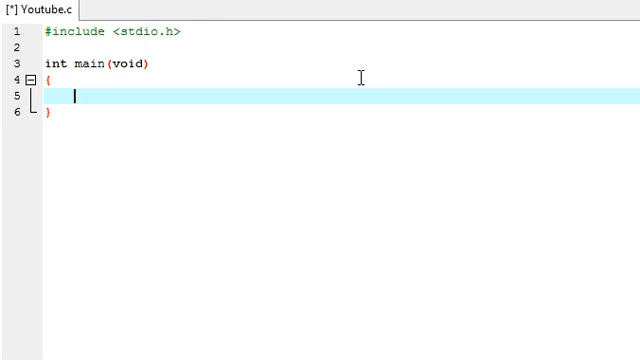
# Add return 0; at the end of main and leave a blank line above it.
pyautogui.write('return')
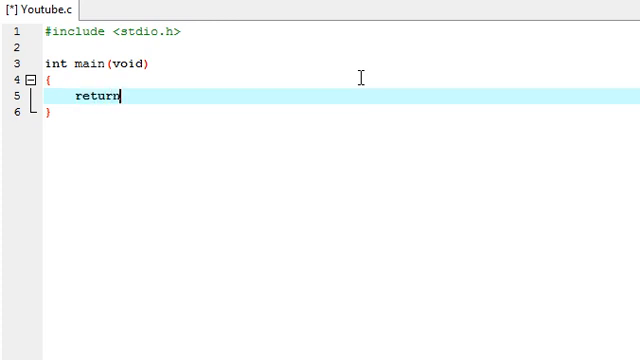
pyautogui.write('0;')
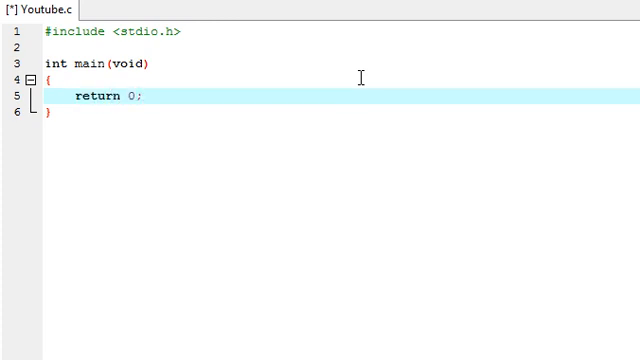
pyautogui.click(360, 78)
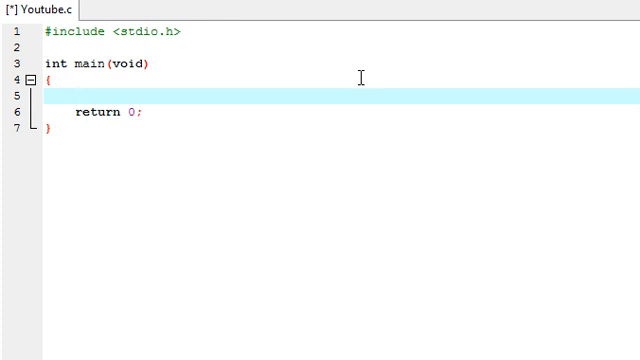
pyautogui.click(72, 94)
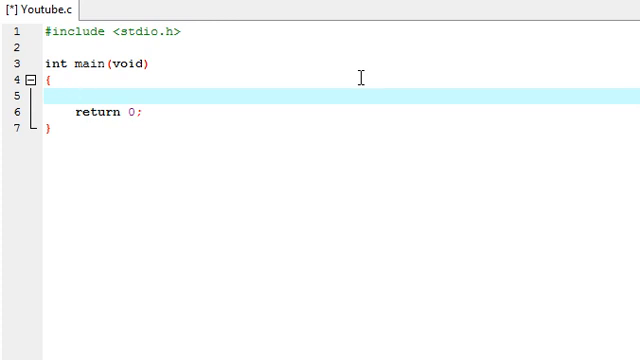
# Write printf("Hello, World!\n") on the line above return 0;.
pyautogui.write('printf')
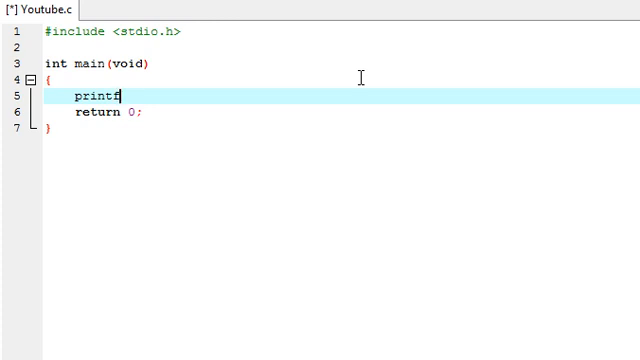
pyautogui.write('(')
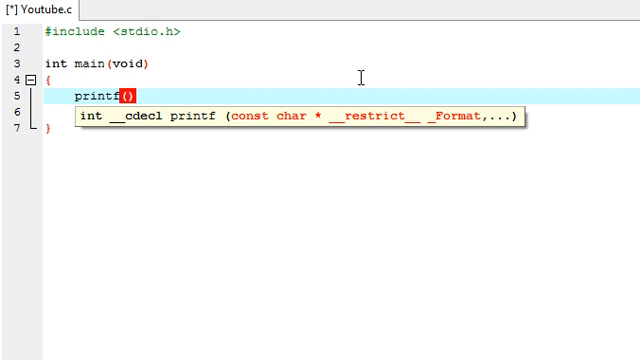
pyautogui.write('"')
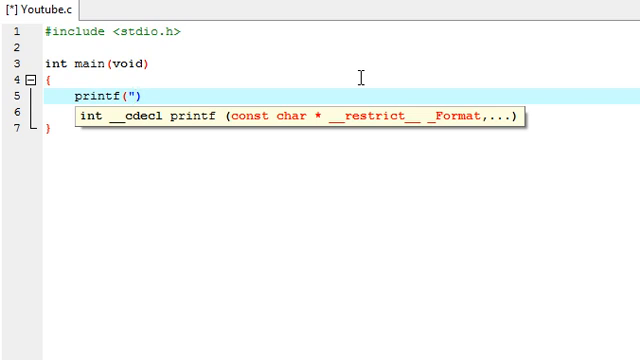
pyautogui.write('Hello')
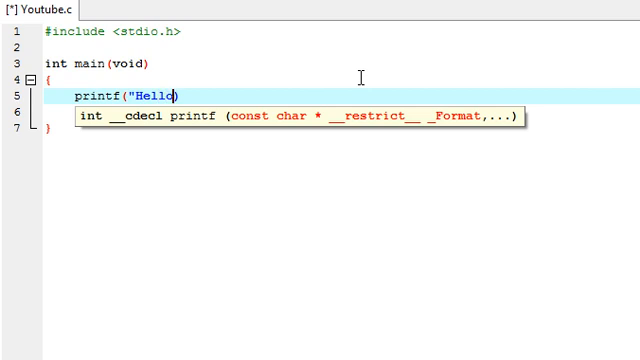
pyautogui.write(',"')
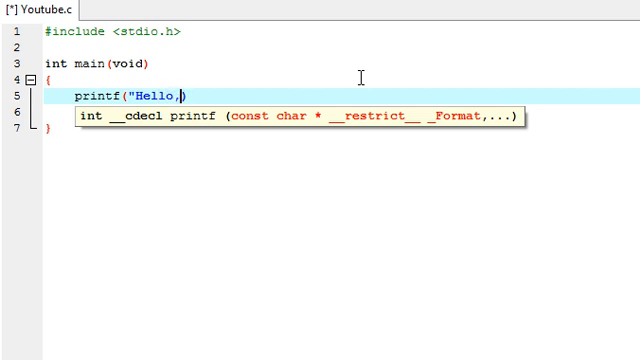
pyautogui.write('Wo')
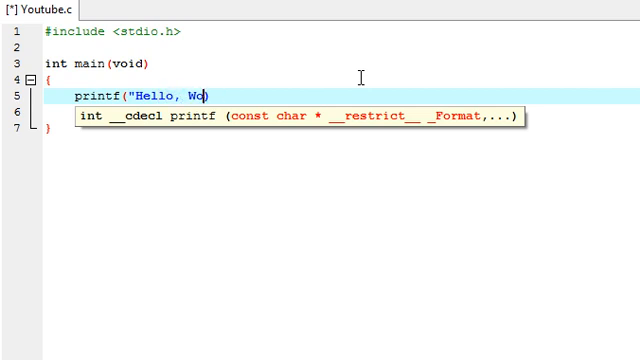
pyautogui.write('rld')
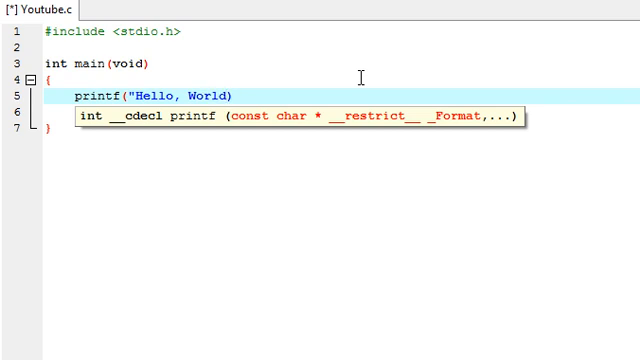
pyautogui.write('!\\')
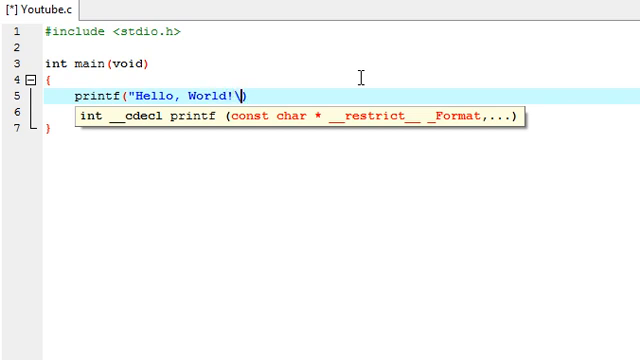
pyautogui.write('n"')
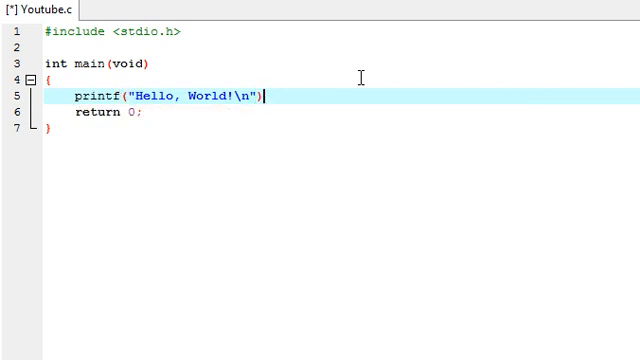
pyautogui.write(';')
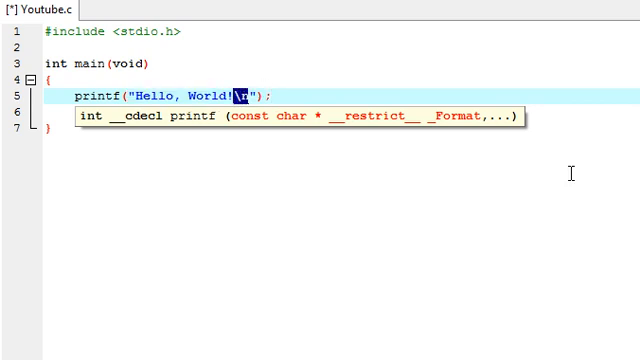
pyautogui.moveTo(572, 304)
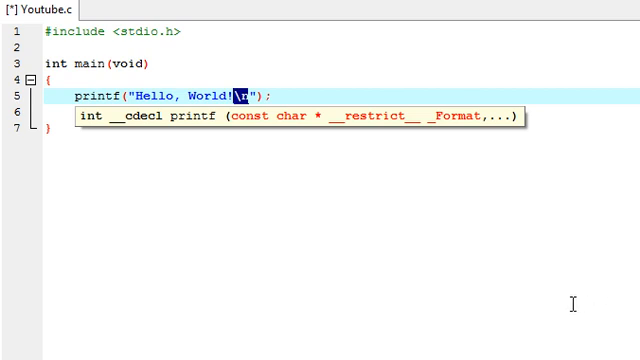
pyautogui.moveTo(404, 240)
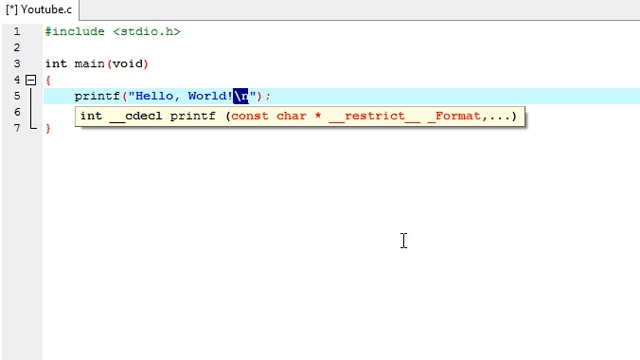
pyautogui.moveTo(248, 168)
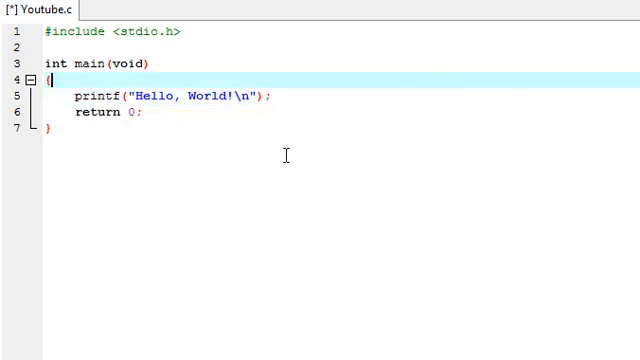
pyautogui.click(348, 112)
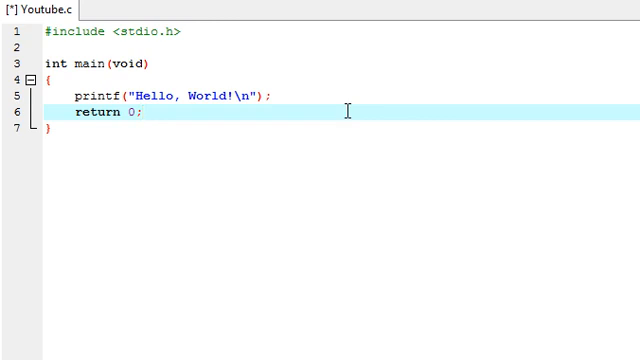
pyautogui.press('Enter')
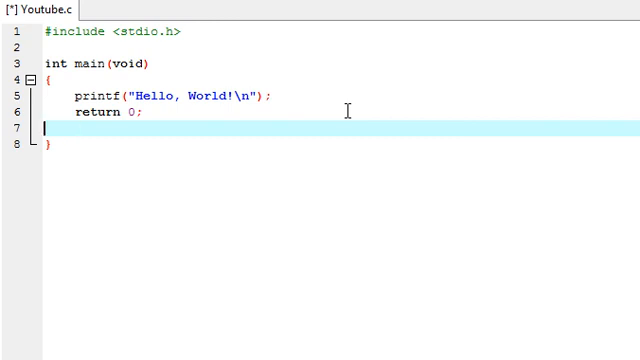
pyautogui.press('Backspace')
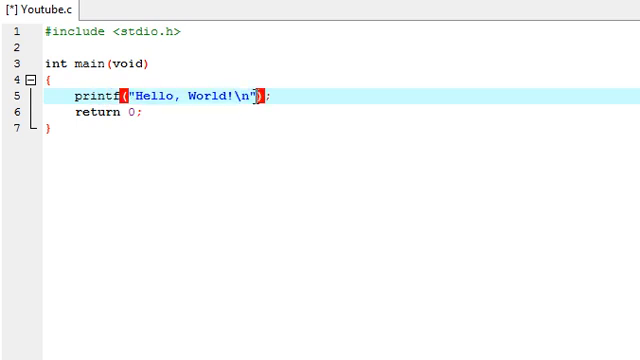
pyautogui.click(242, 96)
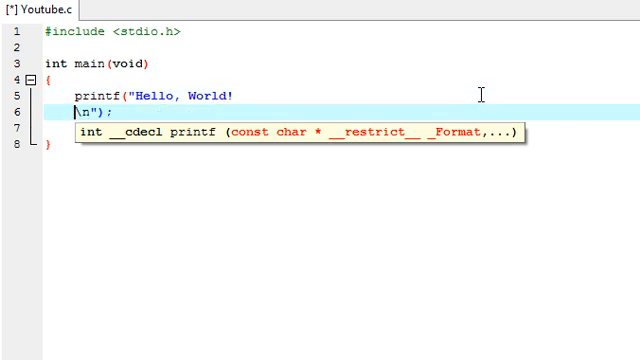
pyautogui.press('Backspace')
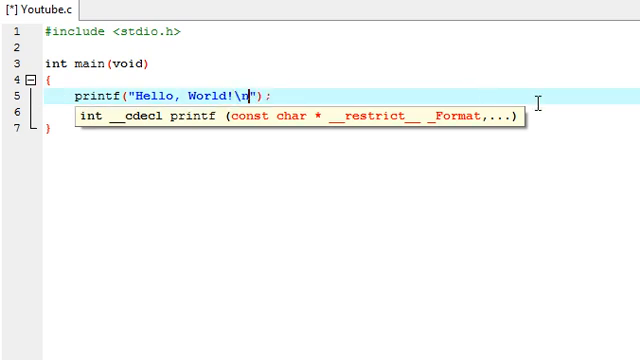
pyautogui.write('return 0;')
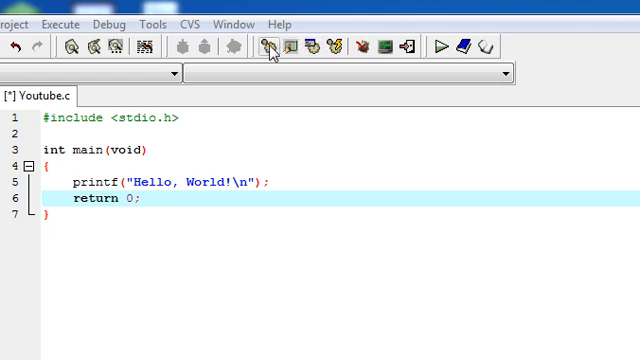
pyautogui.moveTo(276, 52)
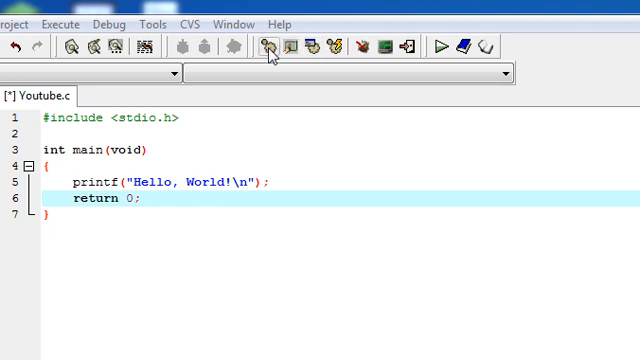
pyautogui.moveTo(270, 56)
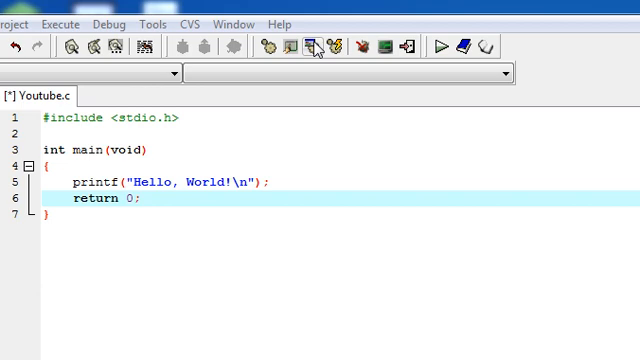
pyautogui.click(320, 48)
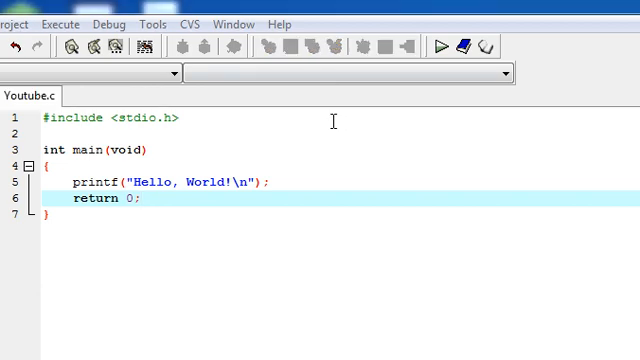
pyautogui.click(472, 44)
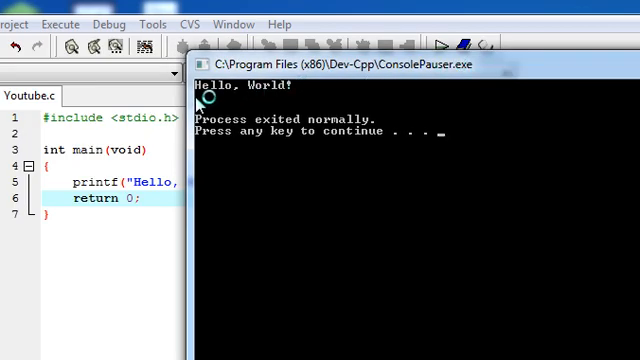
pyautogui.moveTo(216, 104)
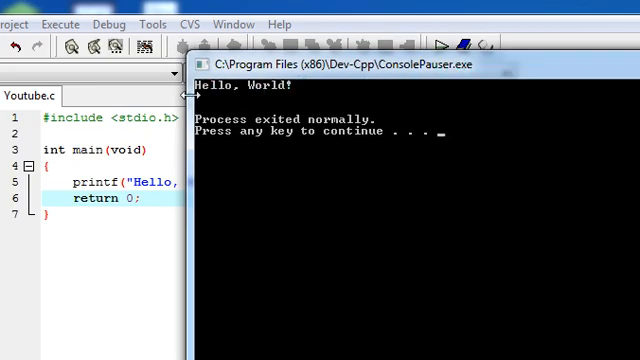
pyautogui.moveTo(320, 90)
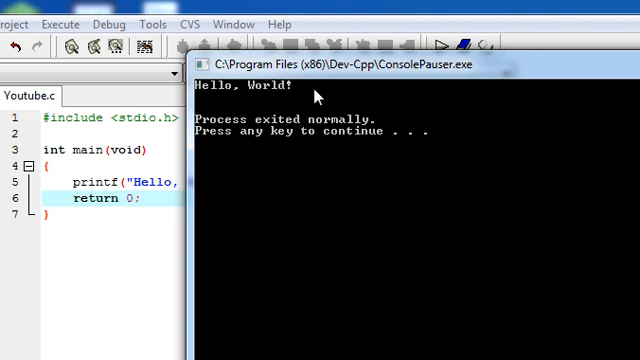
pyautogui.moveTo(318, 96)
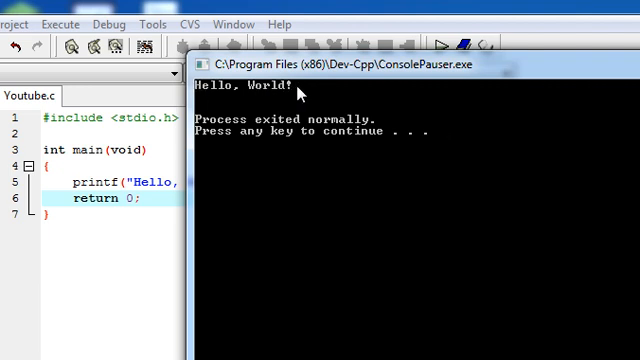
pyautogui.moveTo(206, 114)
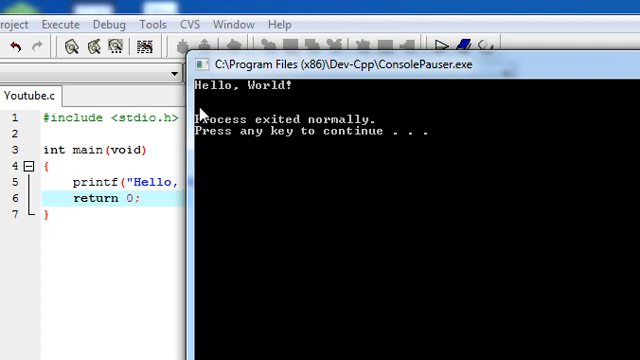
pyautogui.moveTo(204, 110)
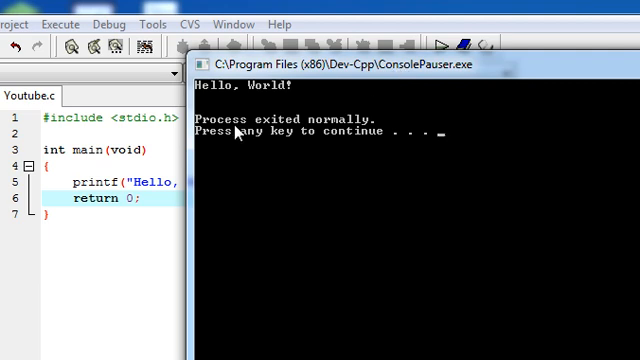
pyautogui.moveTo(324, 100)
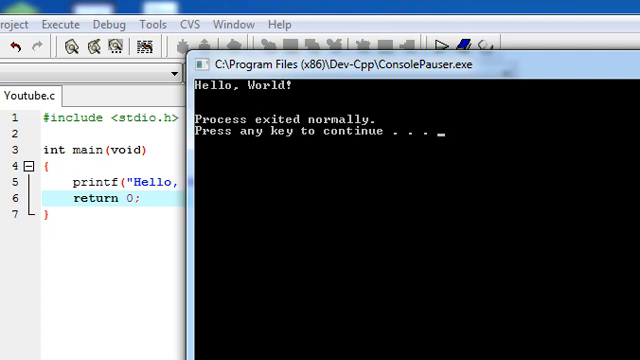
pyautogui.moveTo(452, 128)
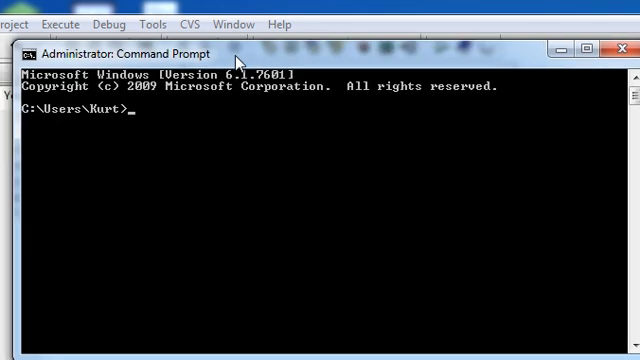
# Change to the Desktop folder and list its files, showing Youtube.c and Youtube.exe.
pyautogui.write('cd')
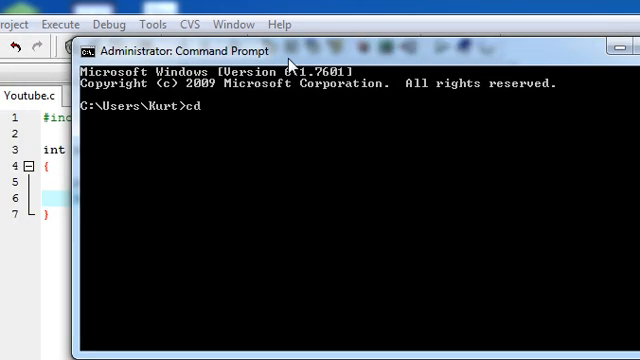
pyautogui.write('Desktop')
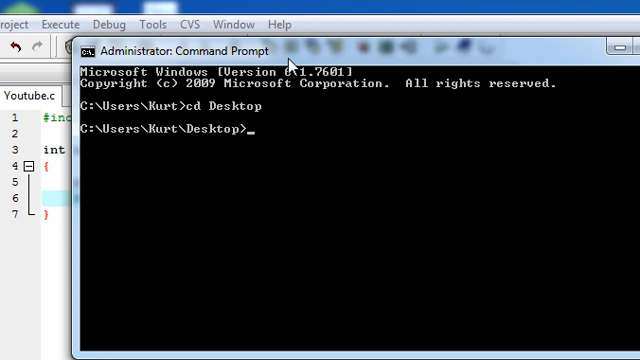
pyautogui.write('dir')
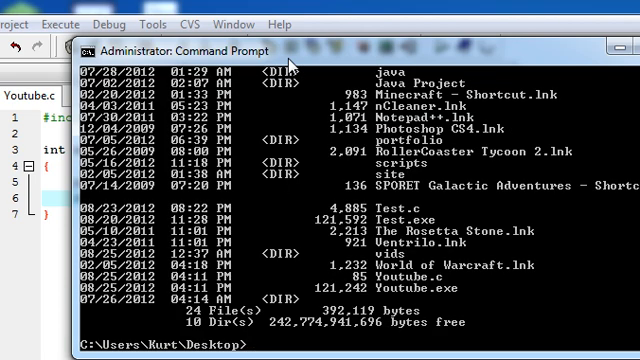
pyautogui.write('Yout')
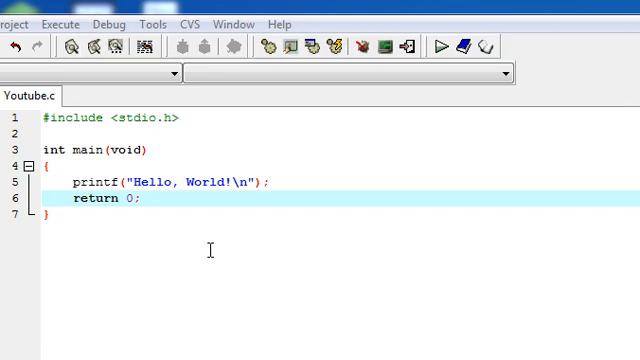
pyautogui.moveTo(244, 184)
pyautogui.write('AB')
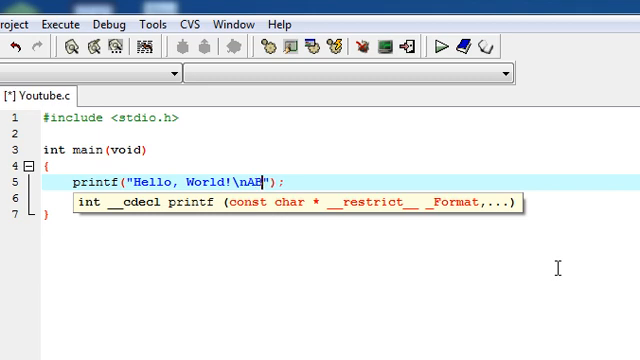
# Extend the printf string to "Hello, World!\nABC" and compile and run it.
pyautogui.write('C')
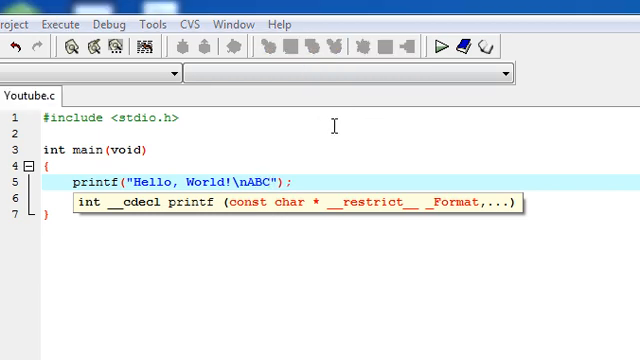
pyautogui.click(450, 44)
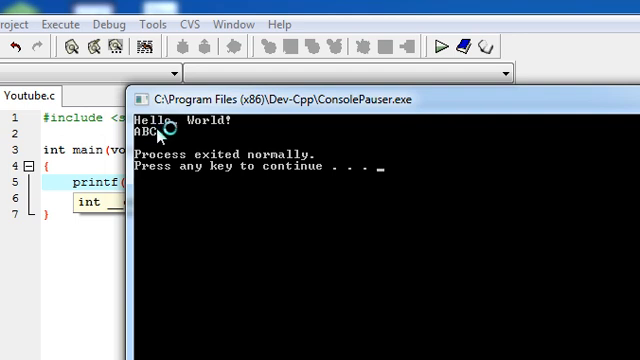
pyautogui.moveTo(250, 122)
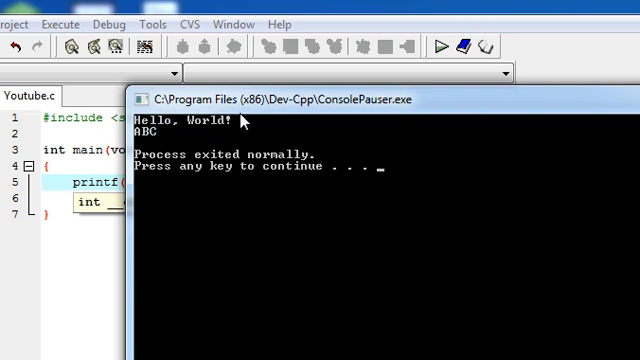
pyautogui.moveTo(166, 136)
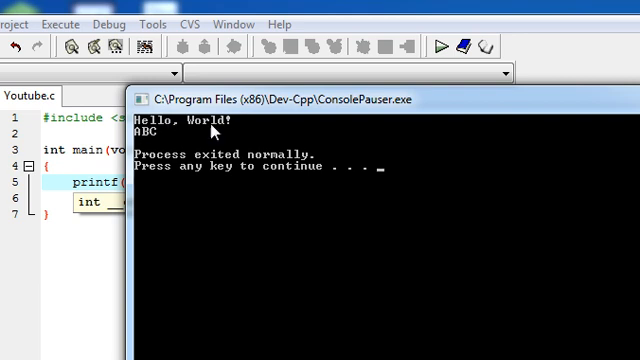
pyautogui.moveTo(232, 120)
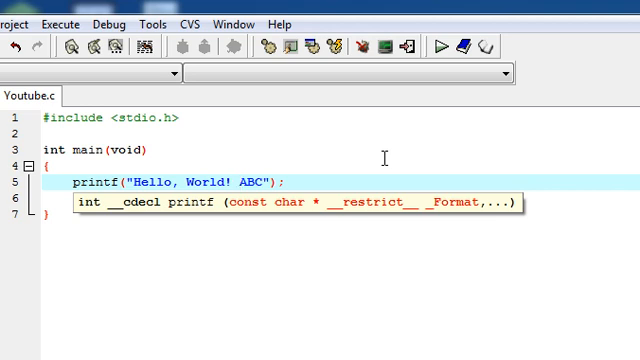
# Change the printf string to "Hello, World!\ABC", dropping the n of the newline escape.
pyautogui.write('\\')
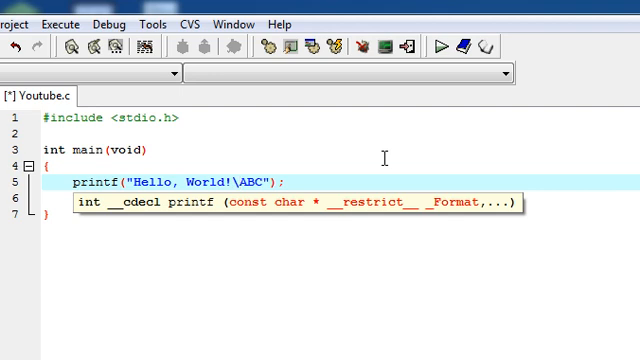
pyautogui.press('Backspace')
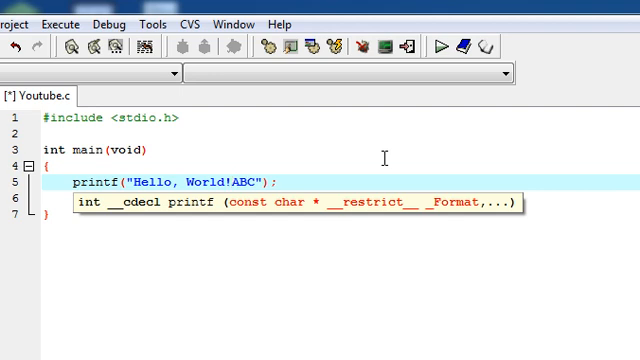
pyautogui.write('\\')
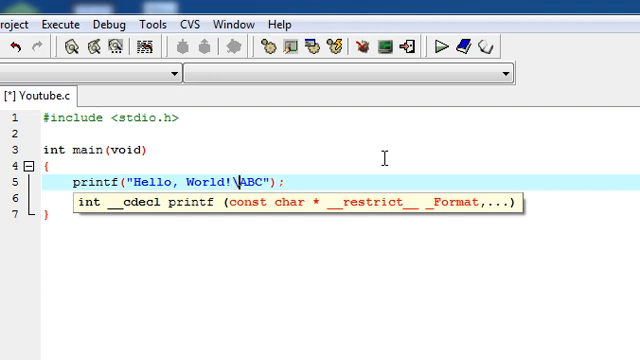
pyautogui.write('c')
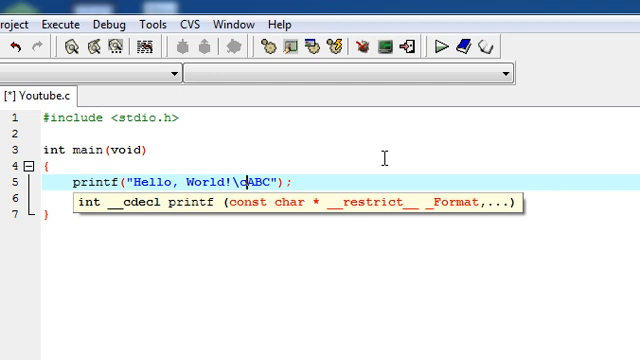
pyautogui.press('Backspace')
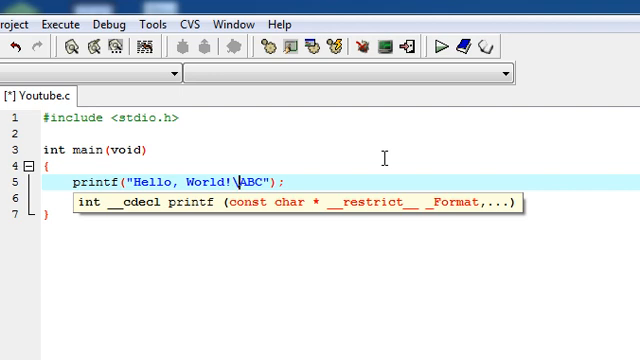
pyautogui.write('return 0;')
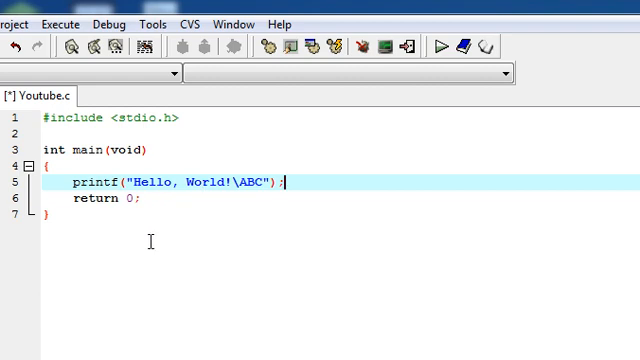
pyautogui.moveTo(122, 300)
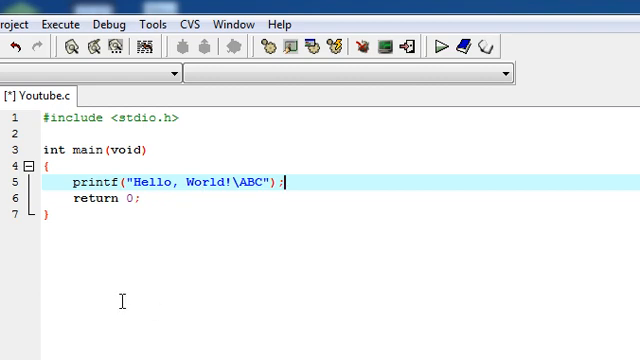